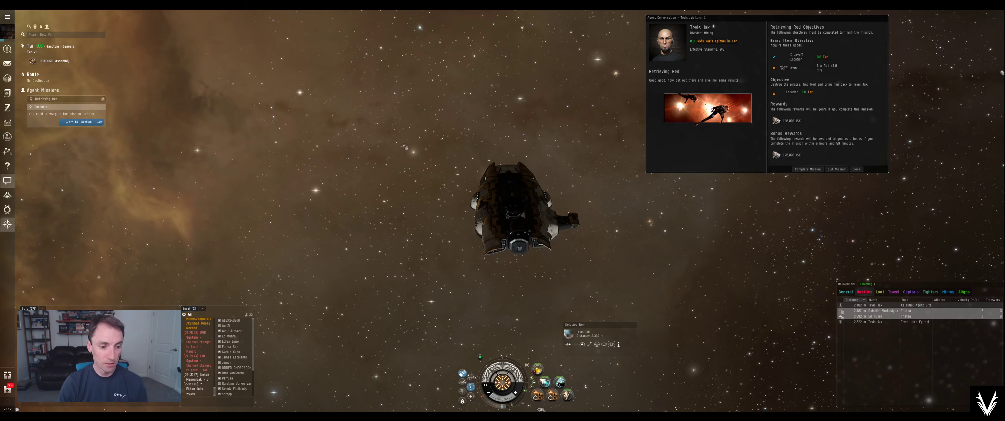
Warp the ship to the Retrieving Red mission location from the Agent Missions panel.
{"action": "left_click", "coordinate": [78, 120]}
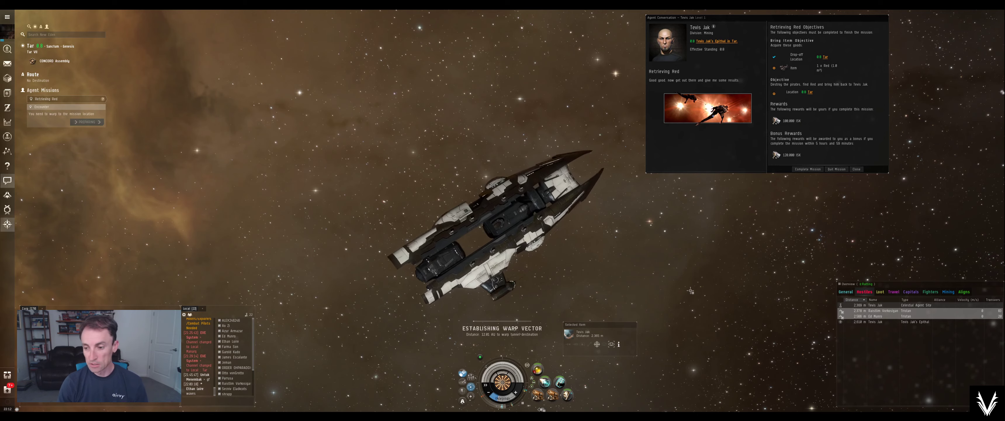